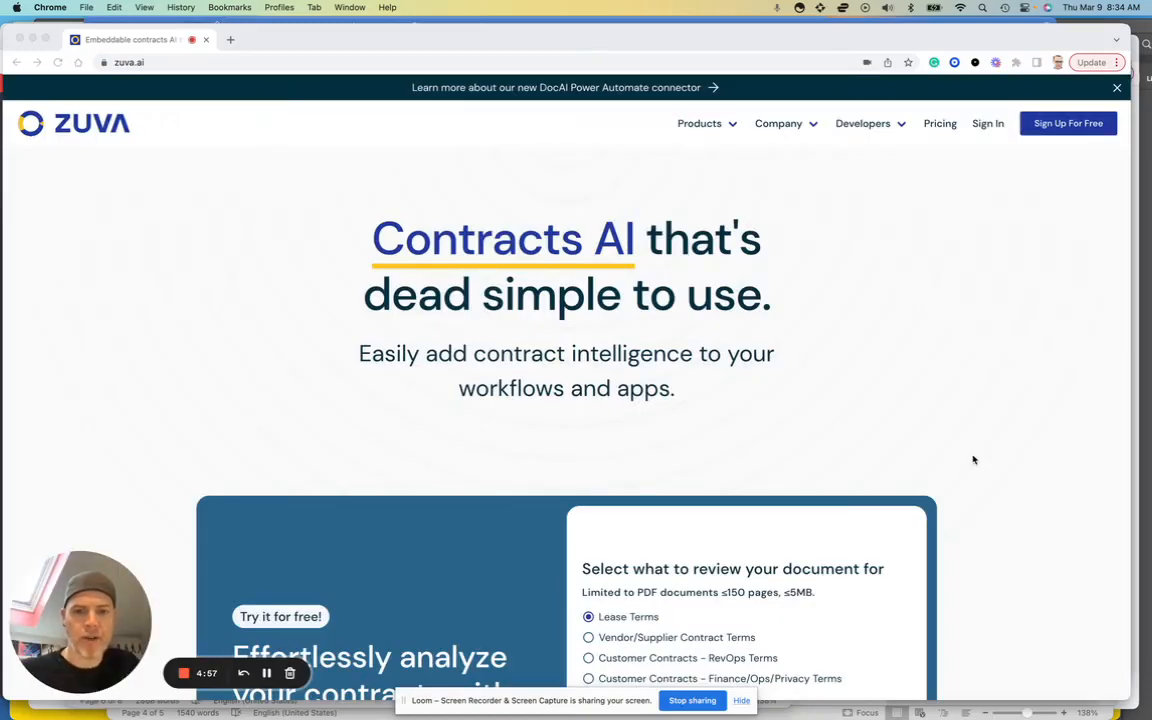
pyautogui.moveTo(960, 440)
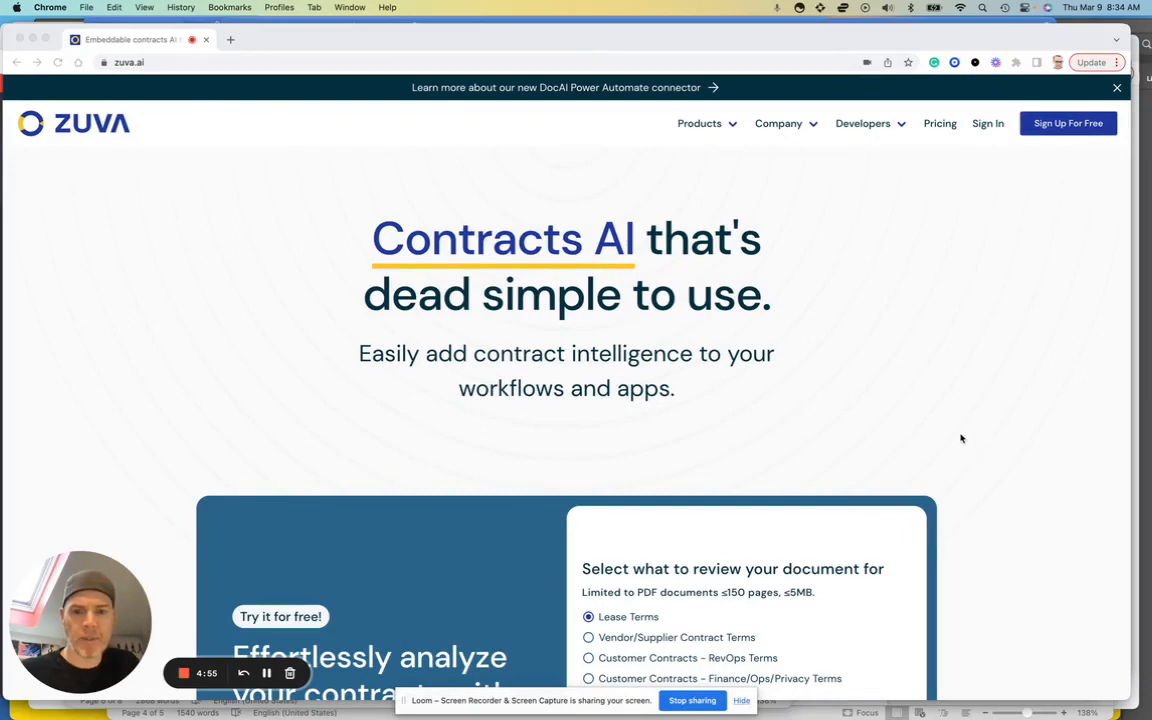
# Scroll the Zuva homepage down to the free contract-review panel.
pyautogui.scroll(-3)
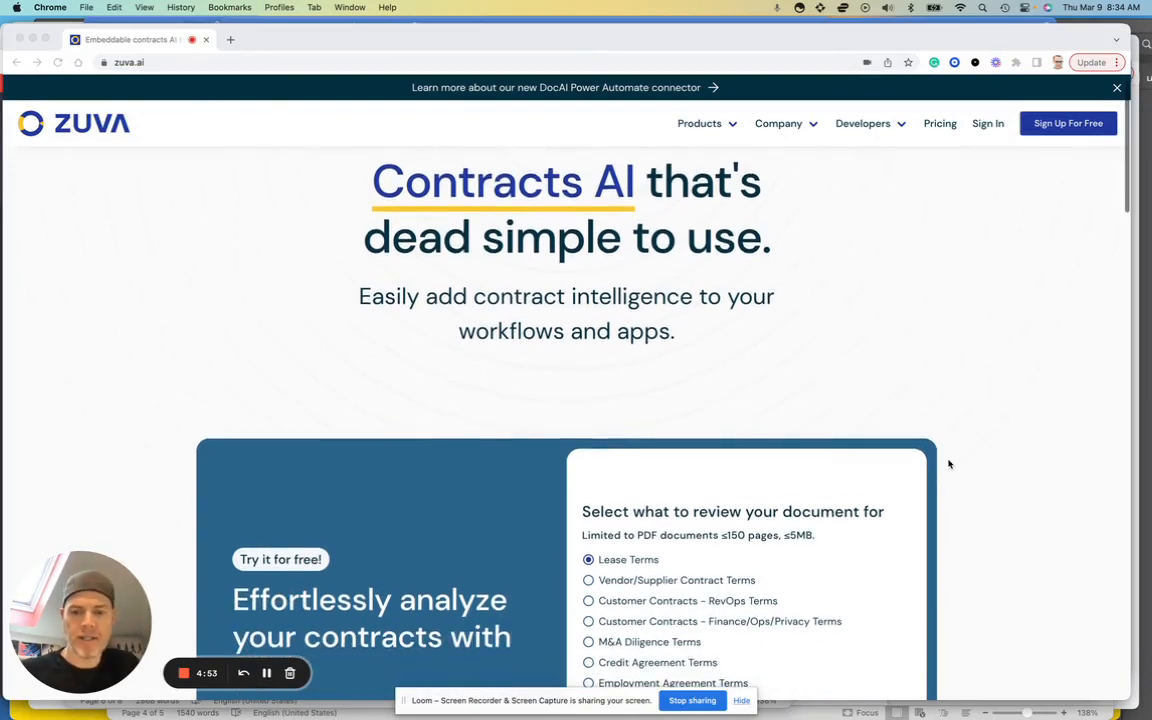
pyautogui.scroll(-3)
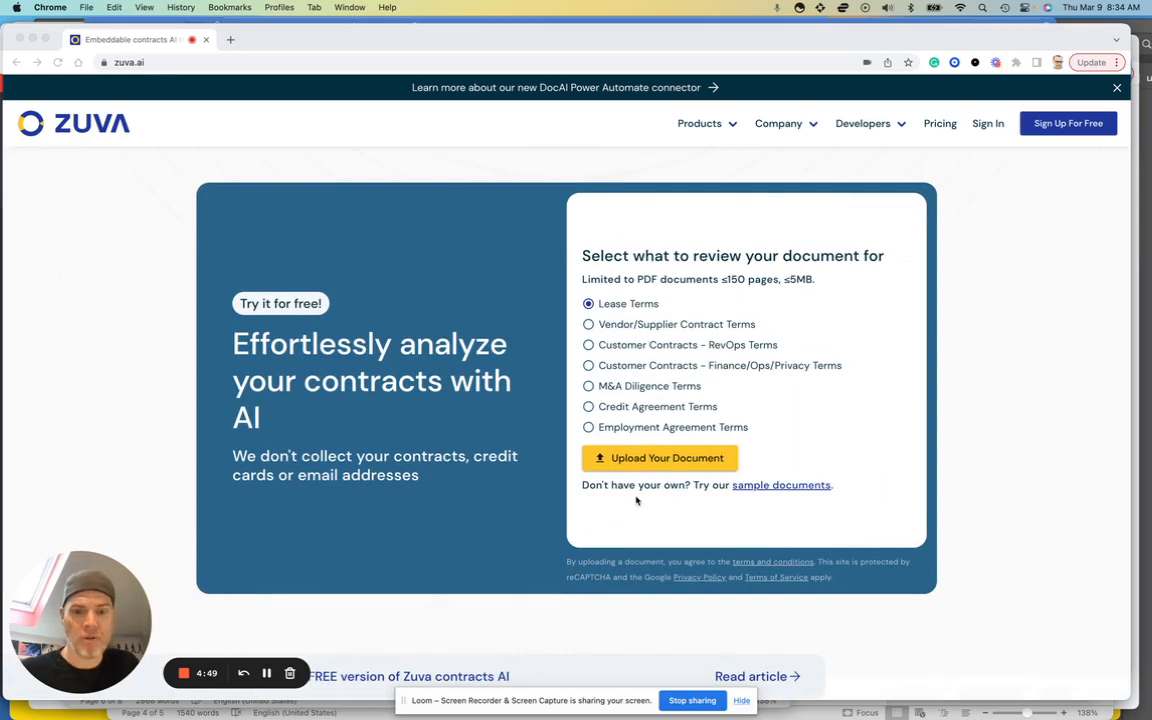
pyautogui.moveTo(588, 324)
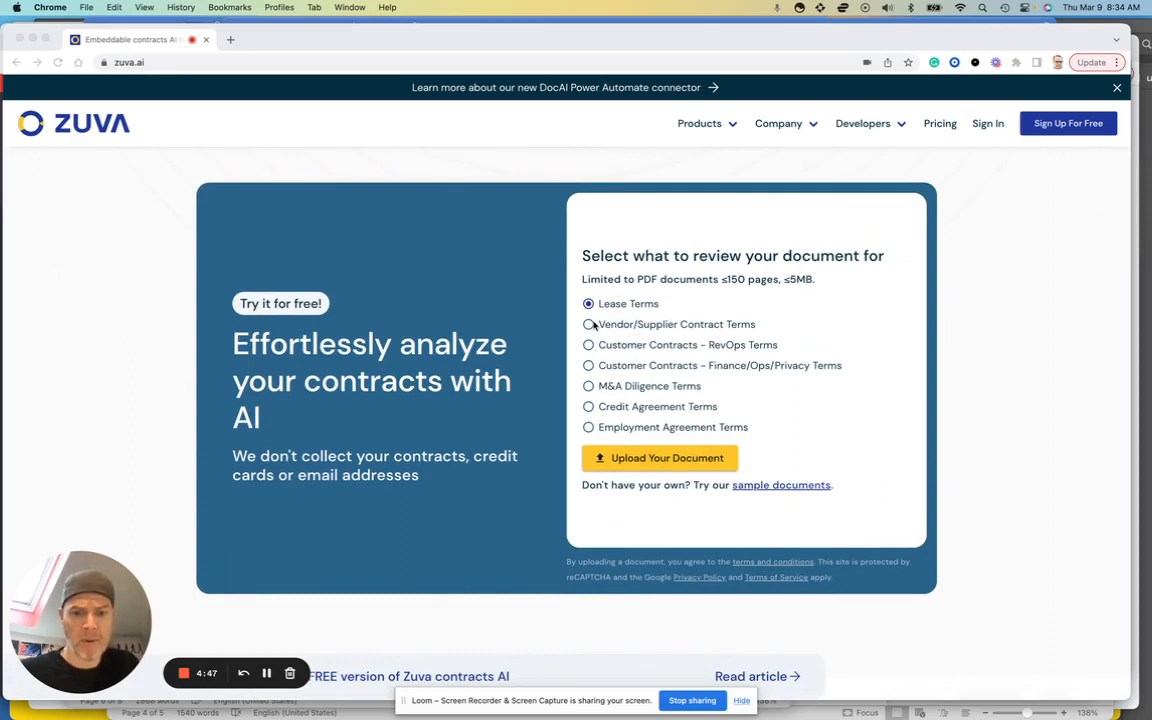
# Choose Vendor/Supplier Contract Terms and upload the Master Services Agreement PDF for analysis.
pyautogui.click(588, 324)
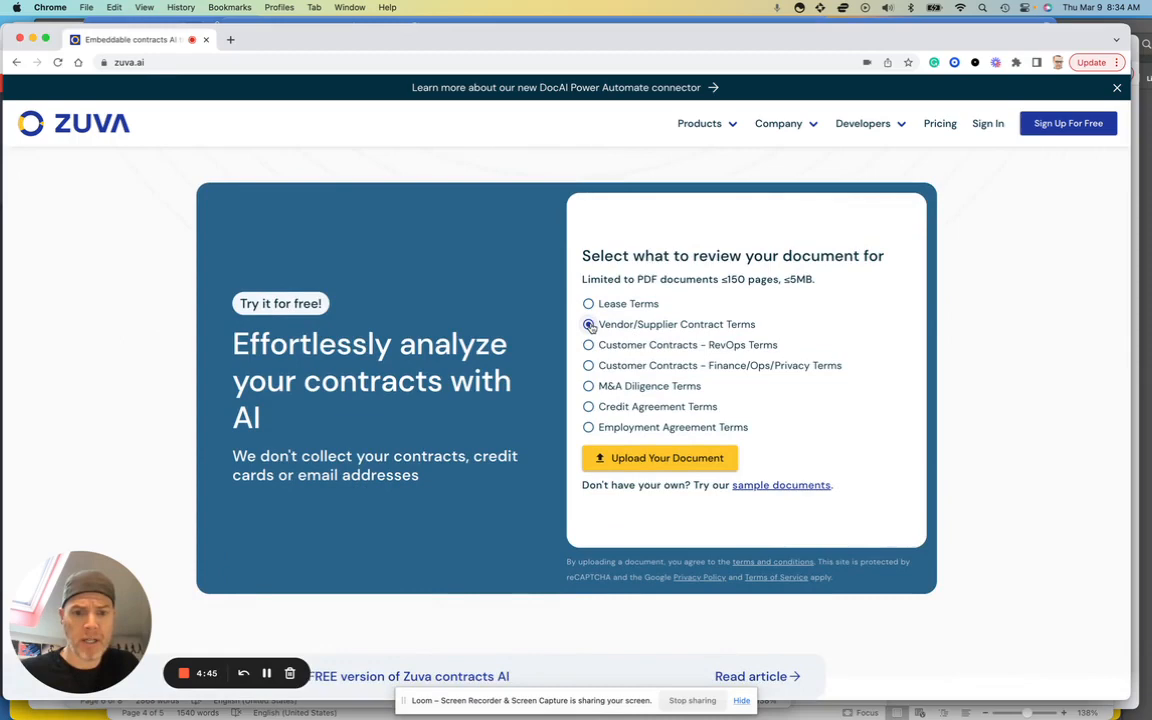
pyautogui.click(588, 324)
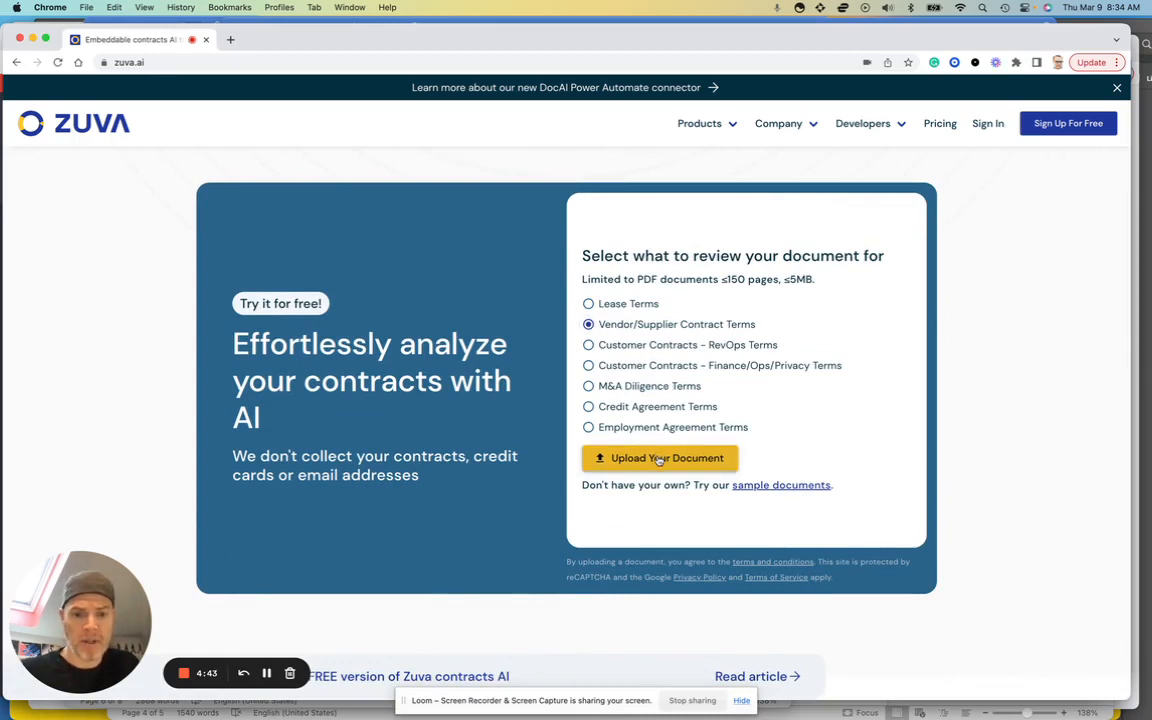
pyautogui.click(660, 458)
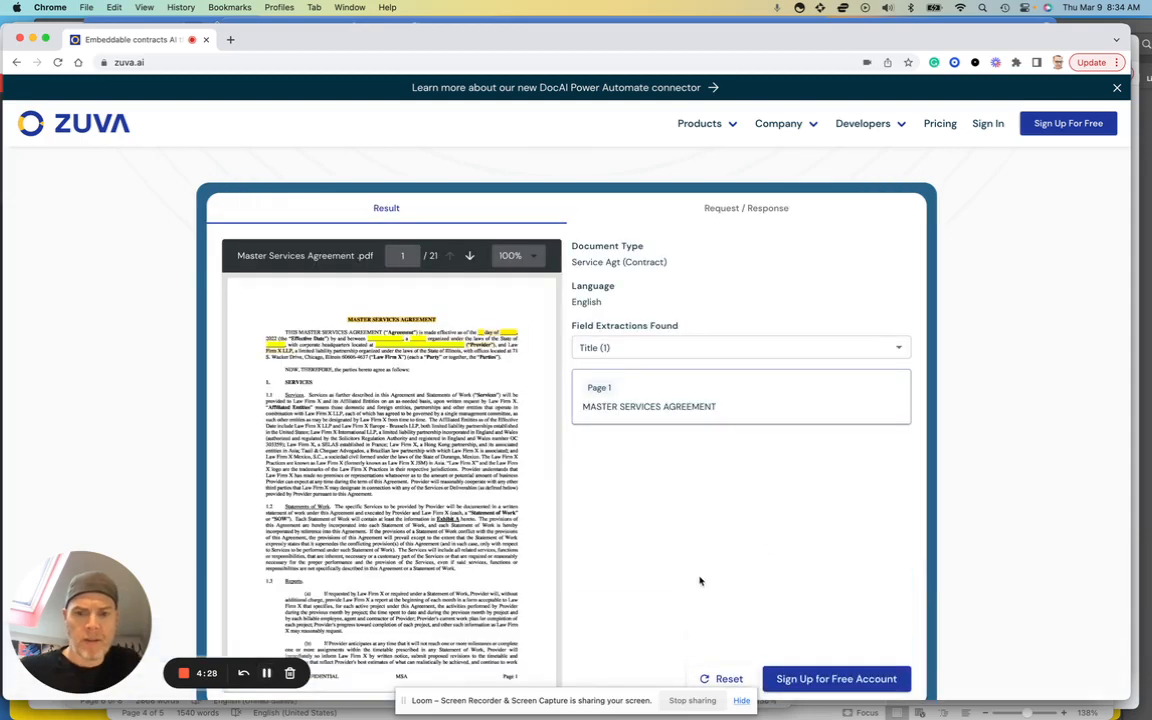
pyautogui.moveTo(664, 576)
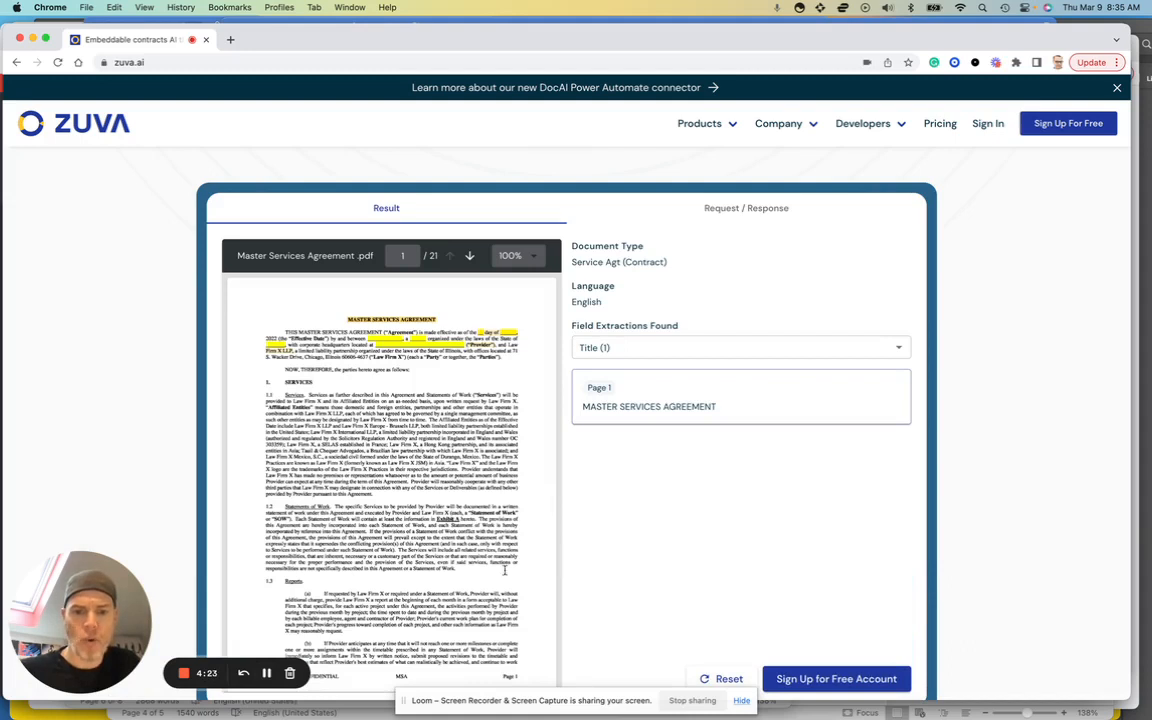
# Review the results showing Service Agt (Contract), English, and the extracted Title field.
pyautogui.scroll(-3)
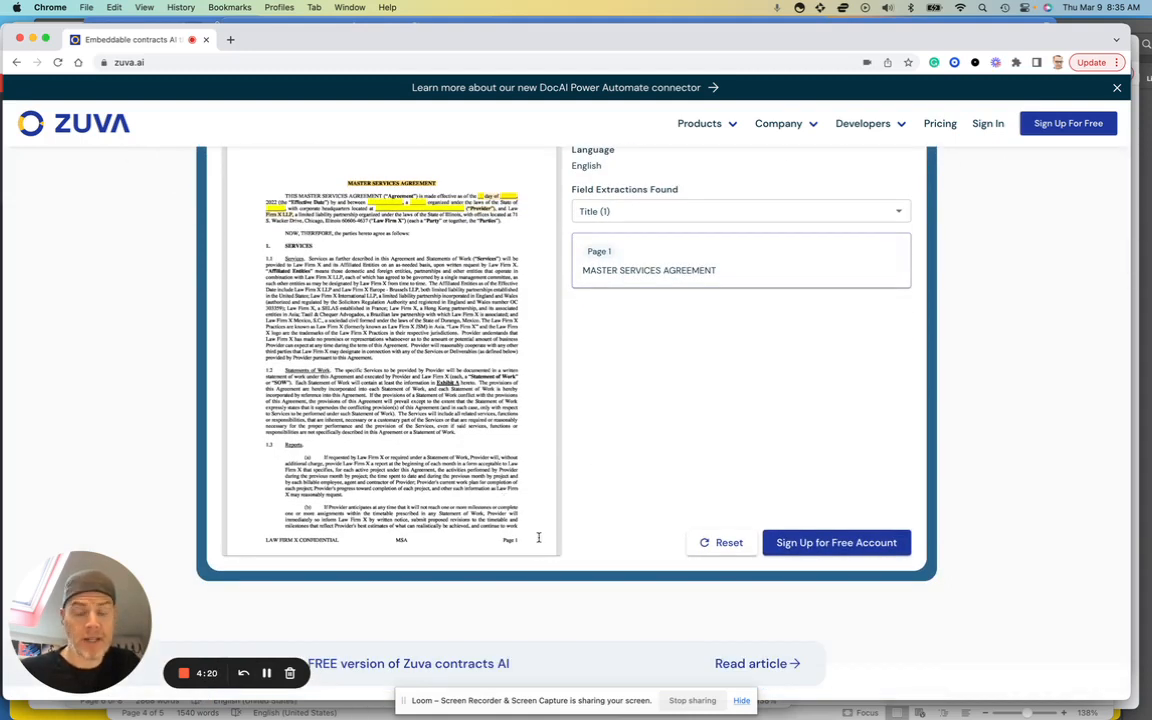
pyautogui.moveTo(962, 452)
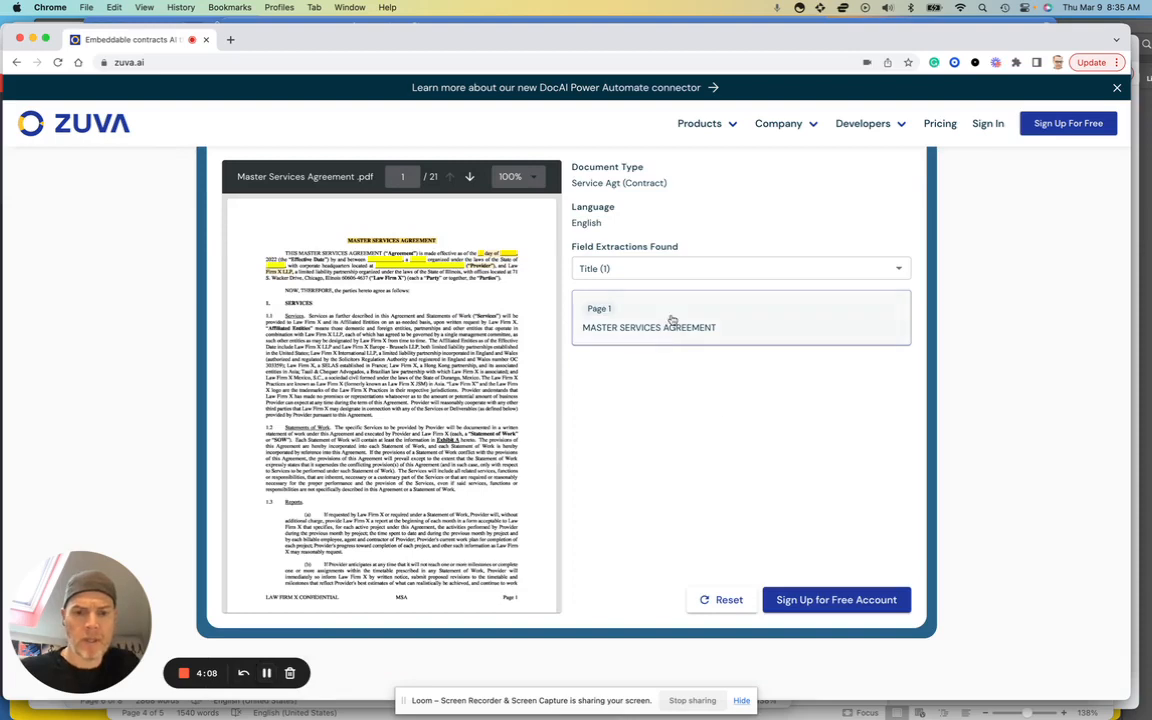
# View the extracted Pricing passages, then the two Service Level passages from pages 3 and 14.
pyautogui.click(740, 268)
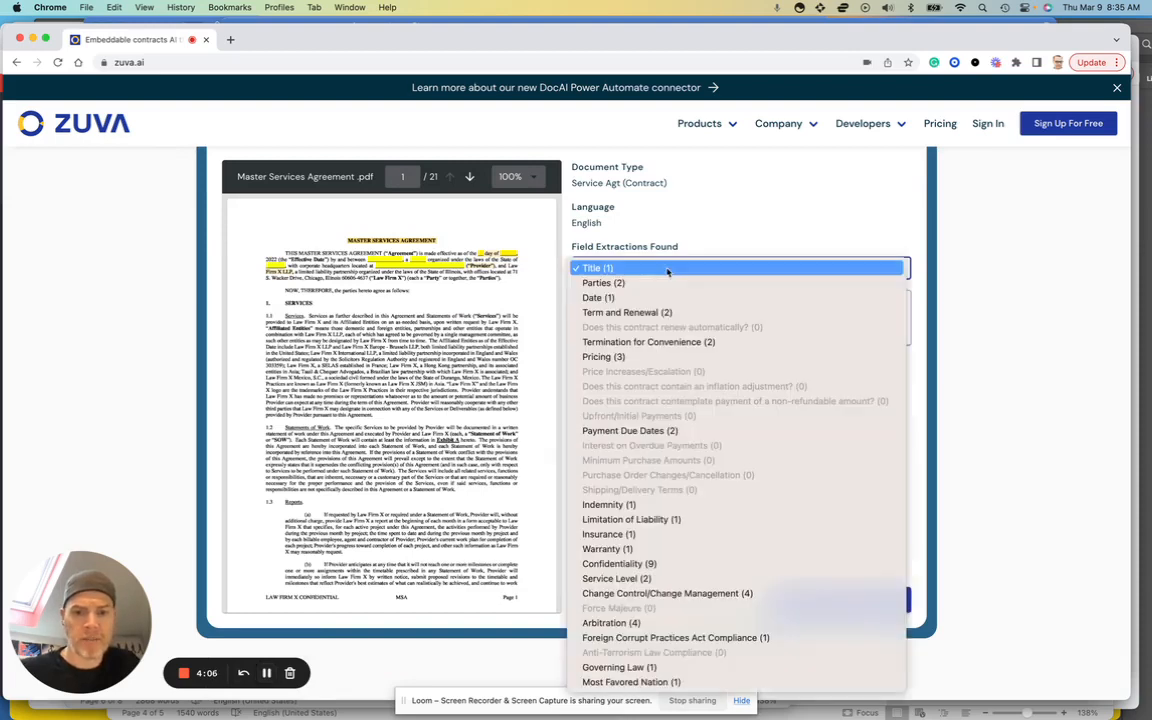
pyautogui.click(600, 356)
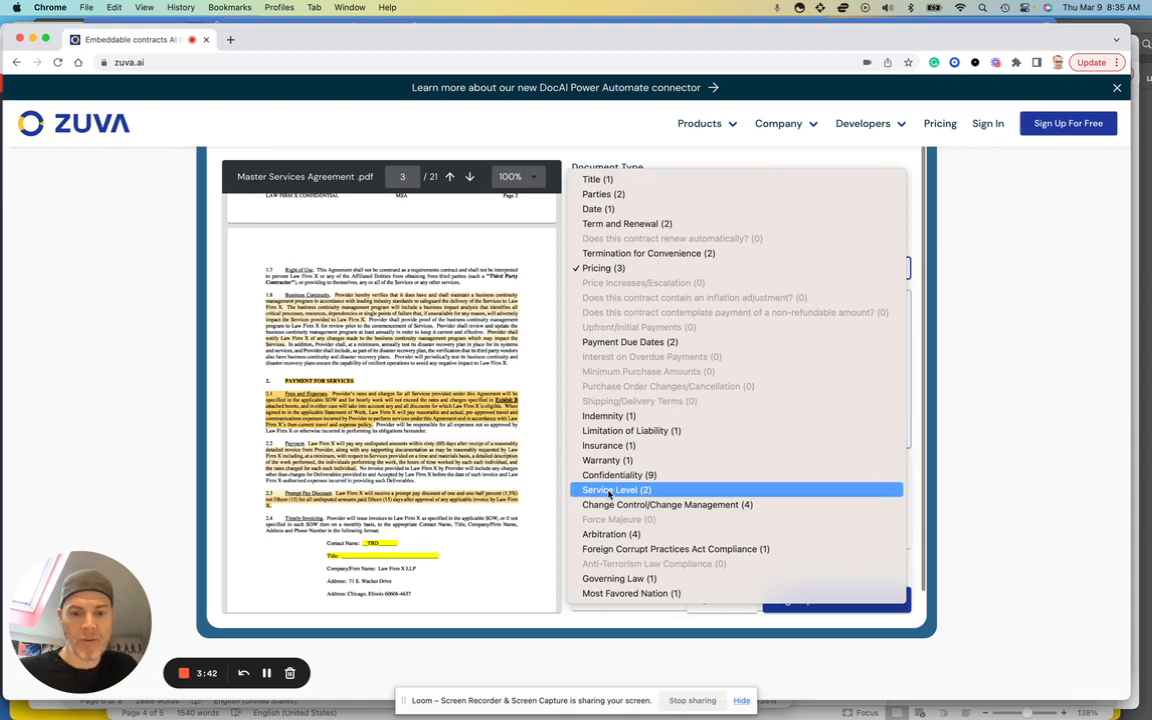
pyautogui.click(614, 490)
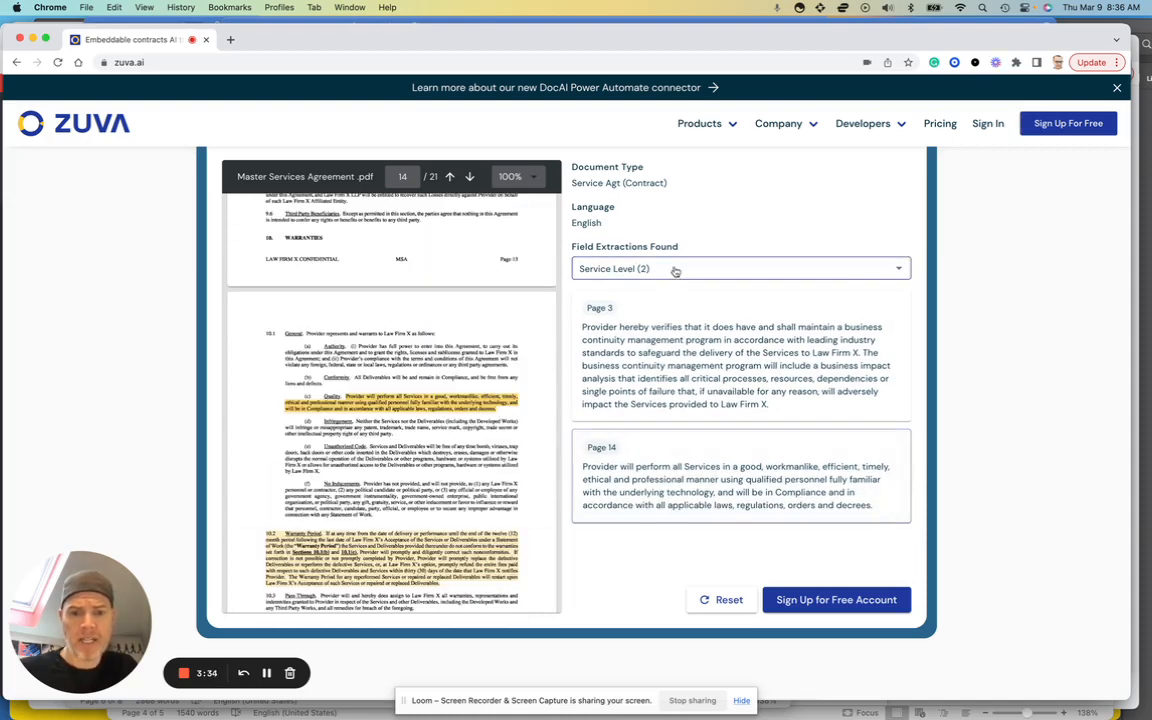
# View the Arbitration field's four binding-arbitration passages highlighted from page 15.
pyautogui.click(740, 268)
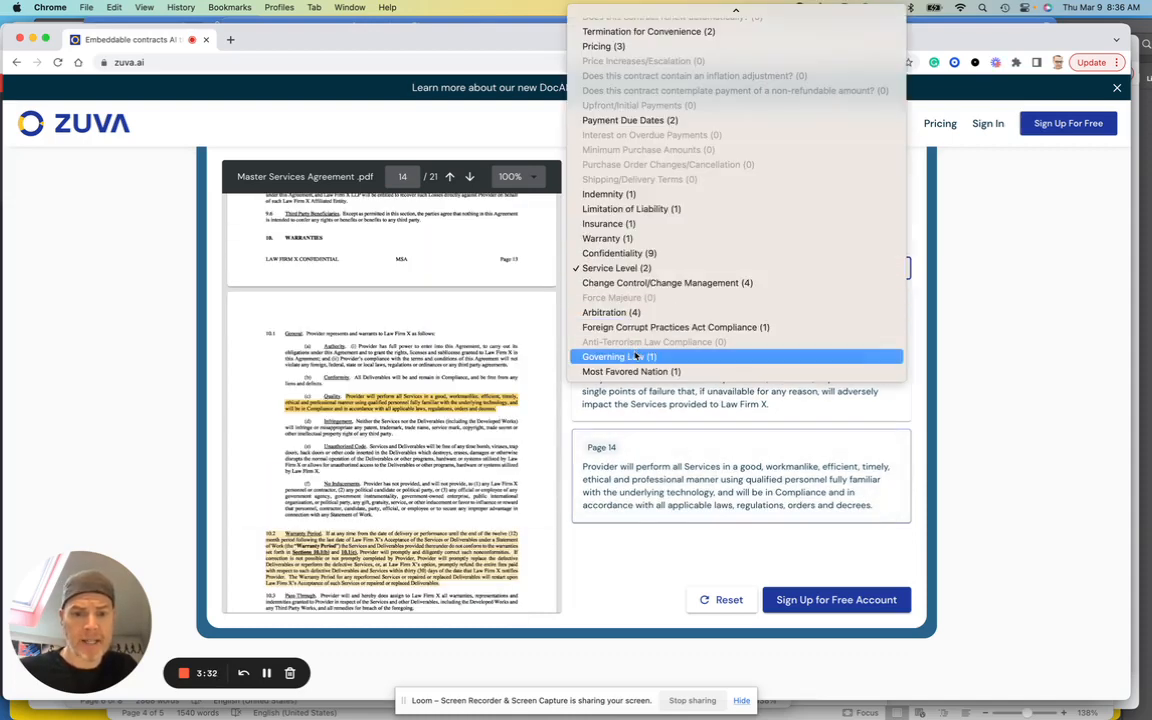
pyautogui.click(618, 356)
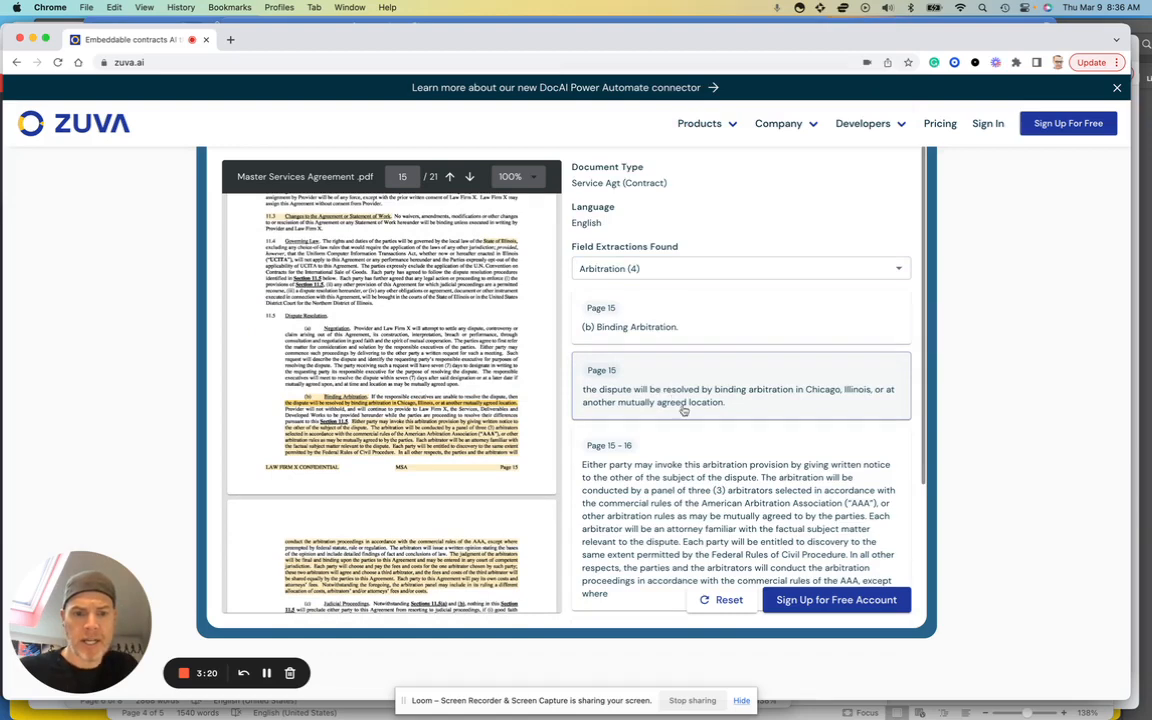
pyautogui.moveTo(648, 508)
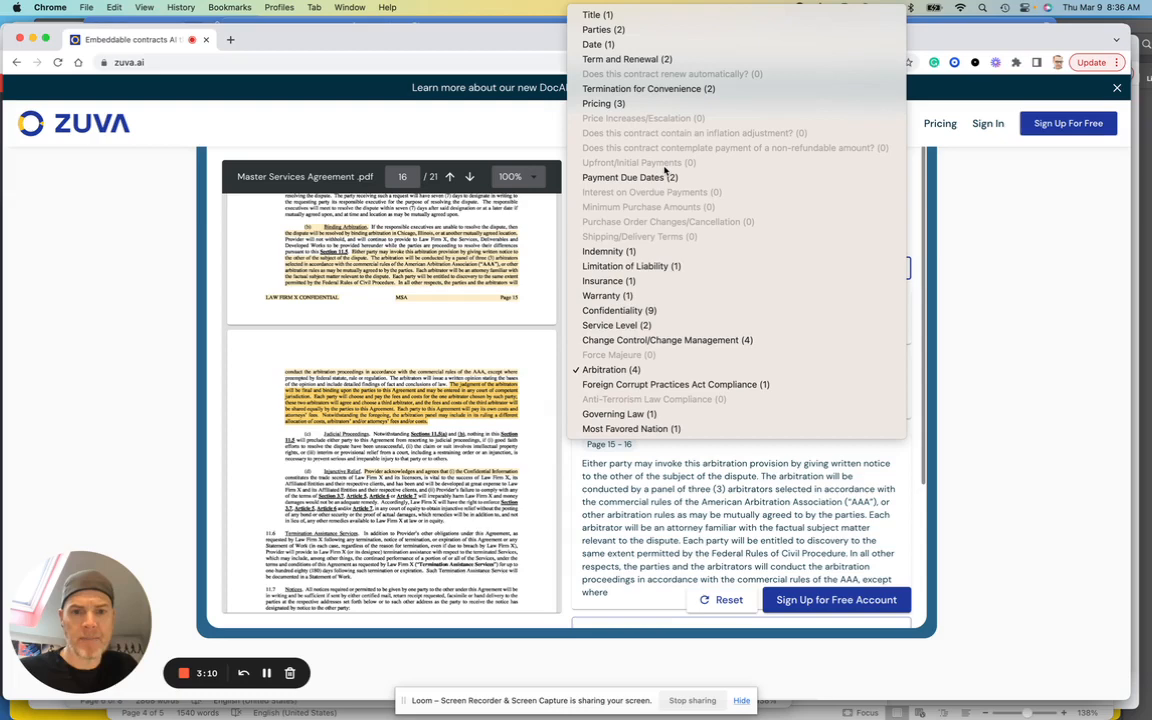
pyautogui.moveTo(700, 280)
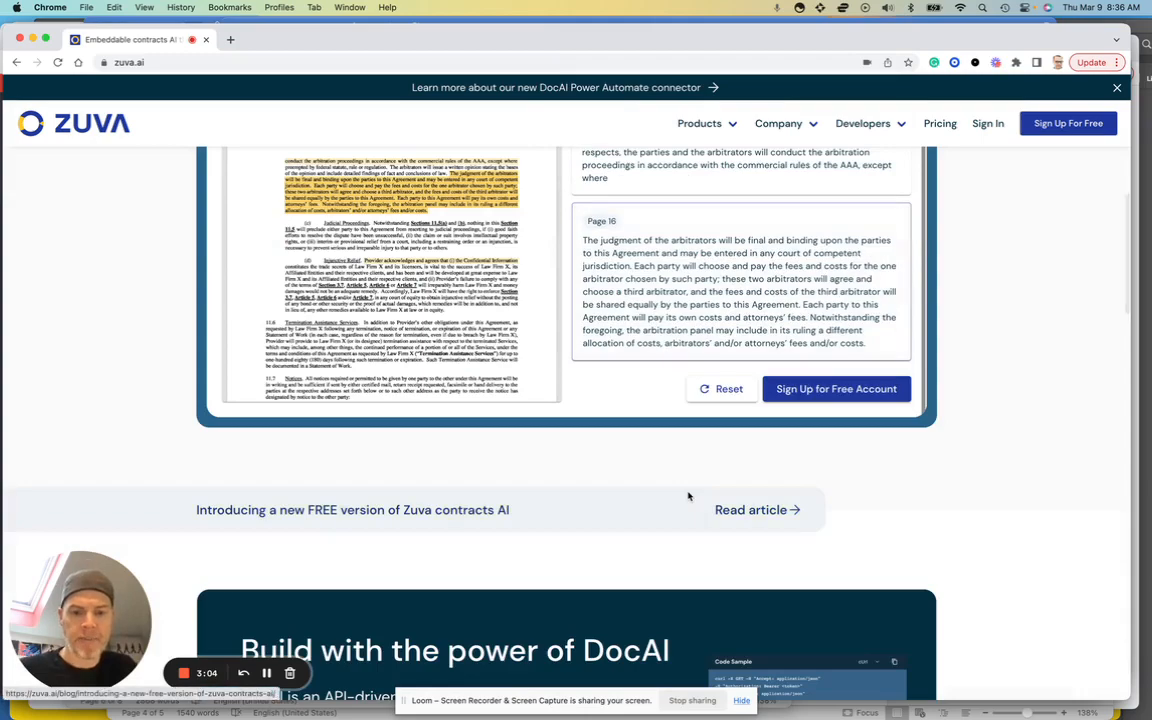
pyautogui.scroll(3)
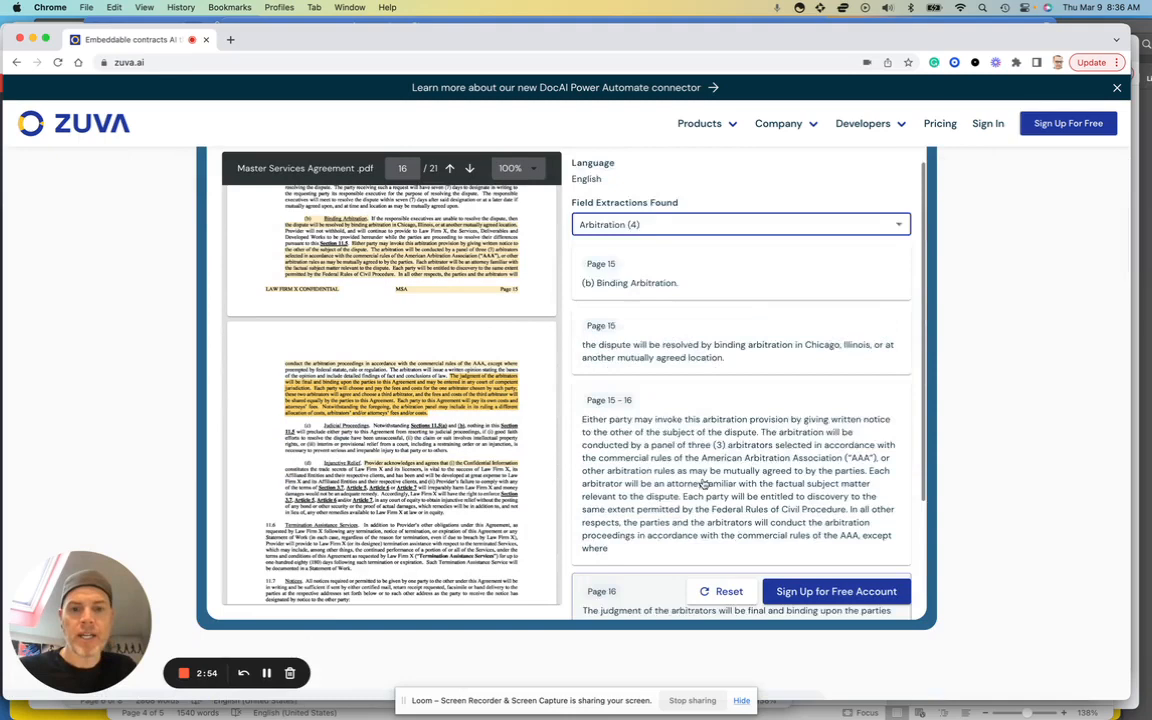
pyautogui.click(742, 224)
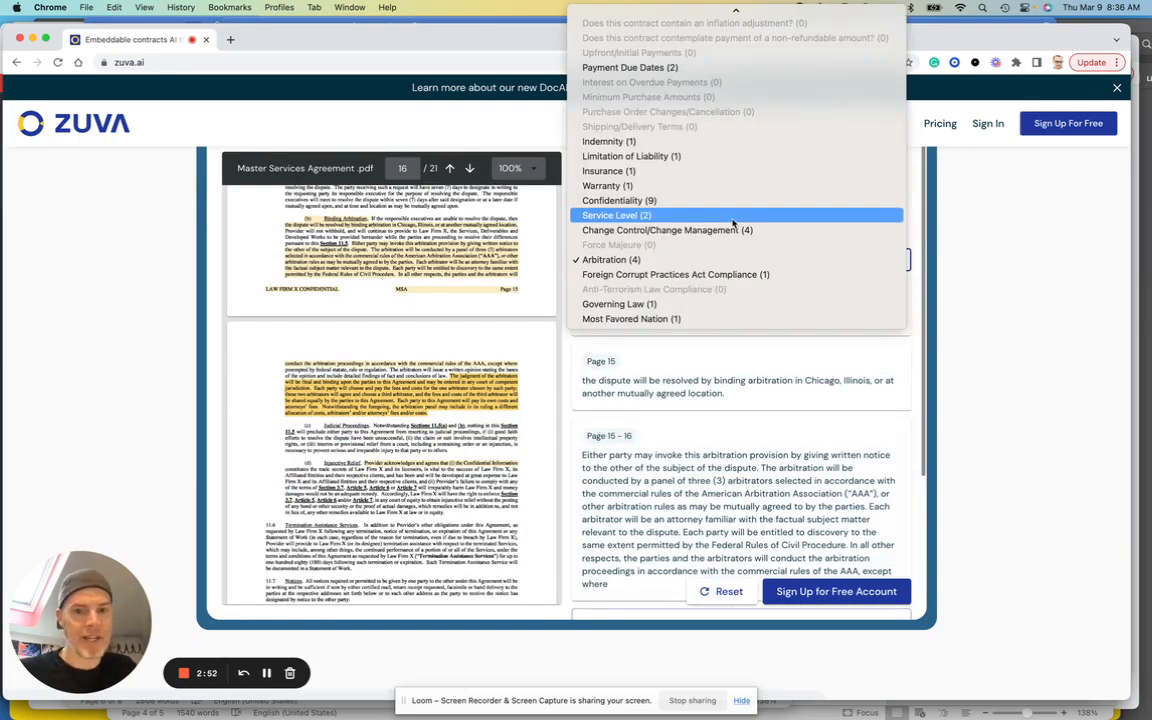
pyautogui.moveTo(704, 216)
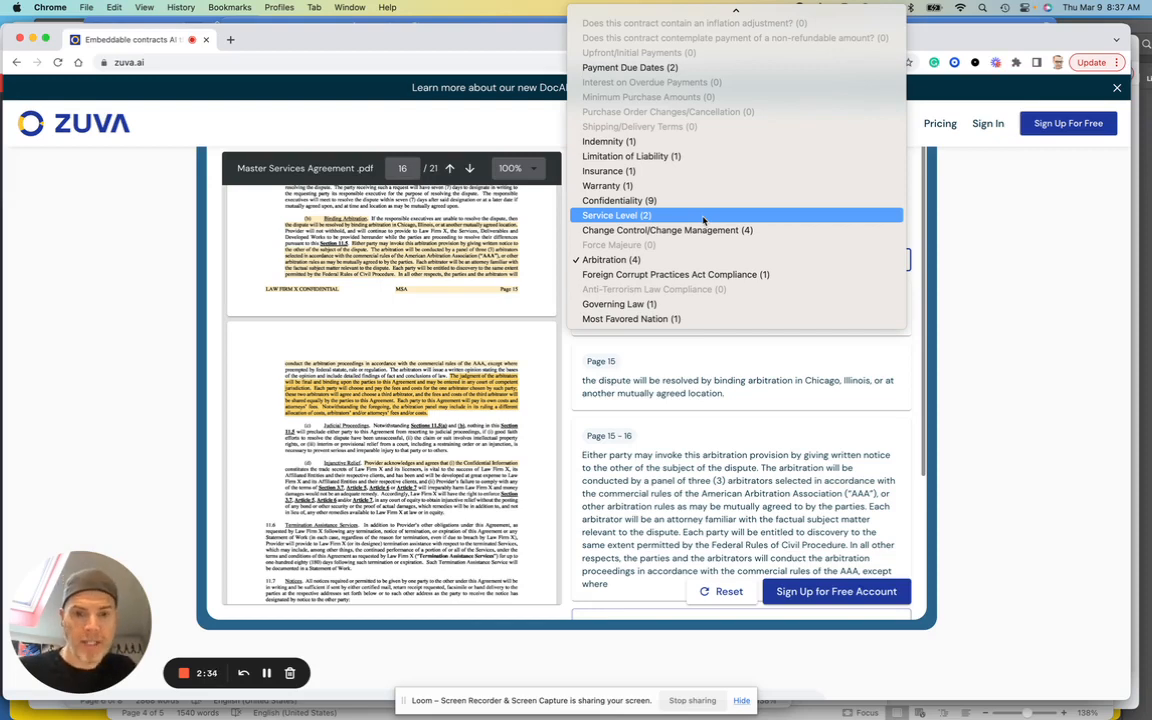
pyautogui.click(610, 260)
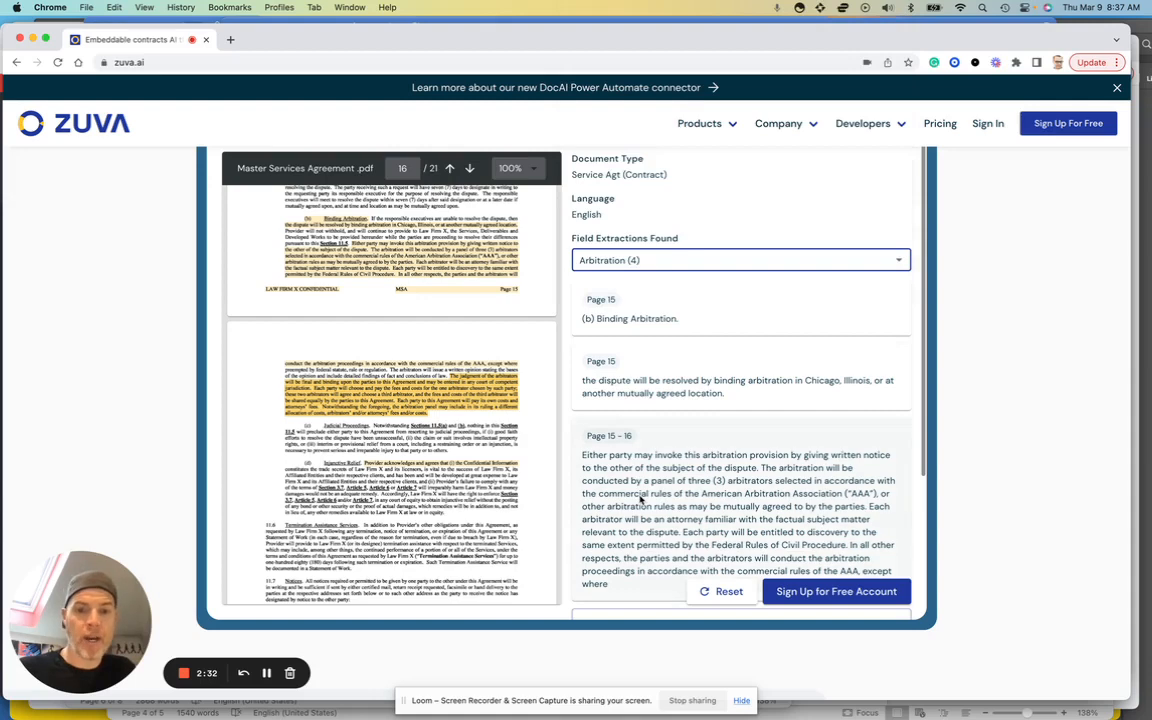
pyautogui.scroll(-3)
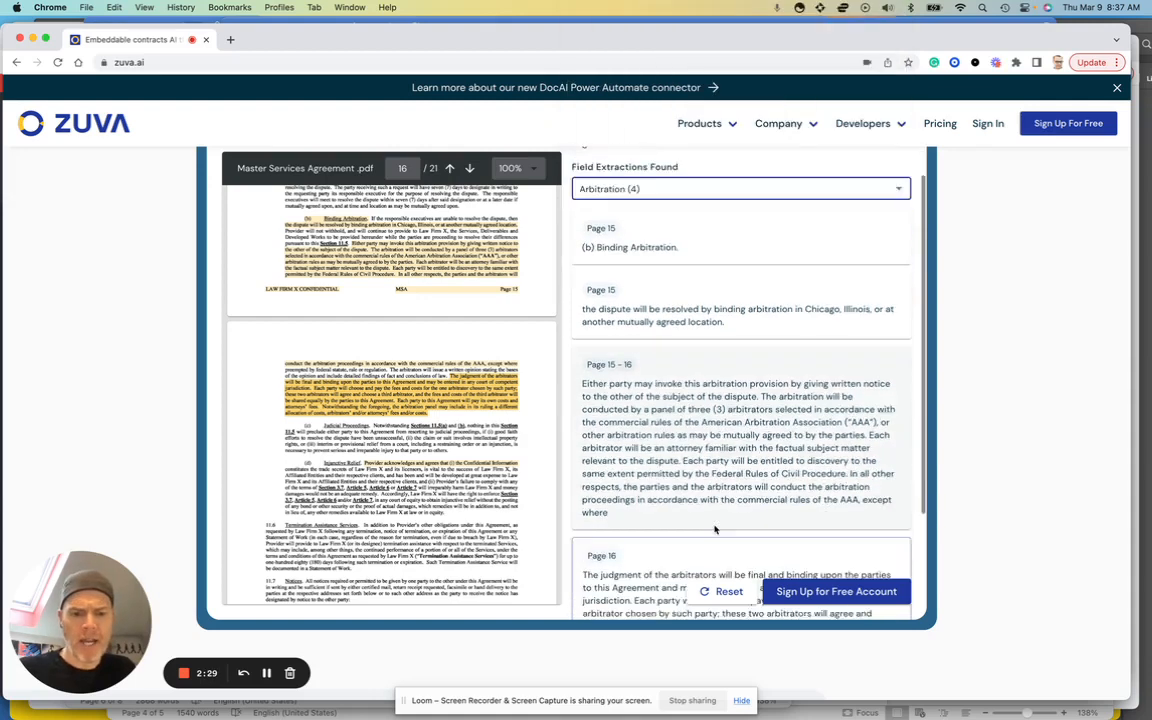
pyautogui.scroll(-3)
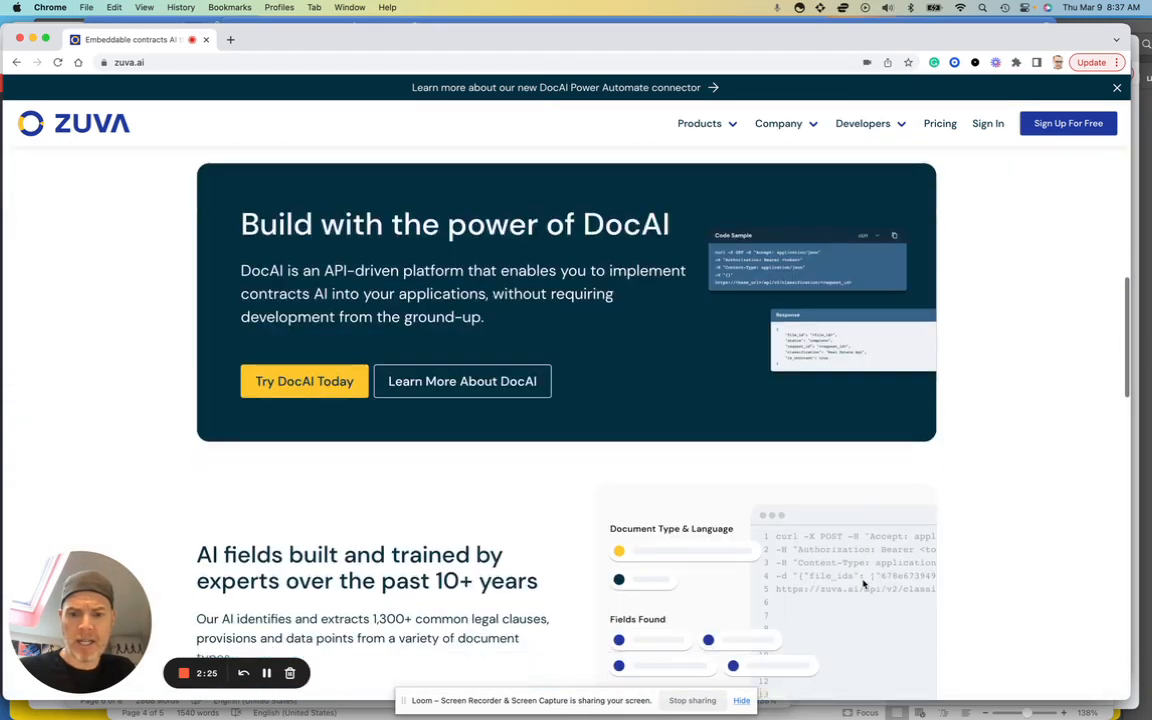
# Scroll down to the low-code field training and flexible deployment sections.
pyautogui.scroll(-3)
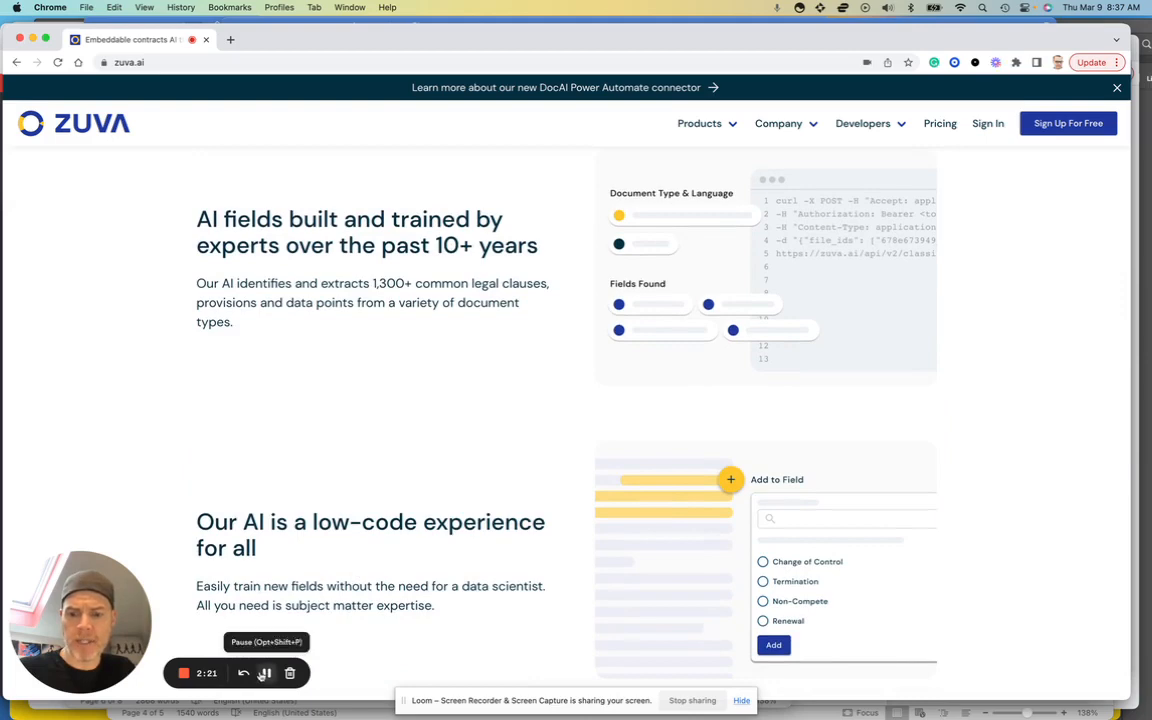
pyautogui.scroll(-3)
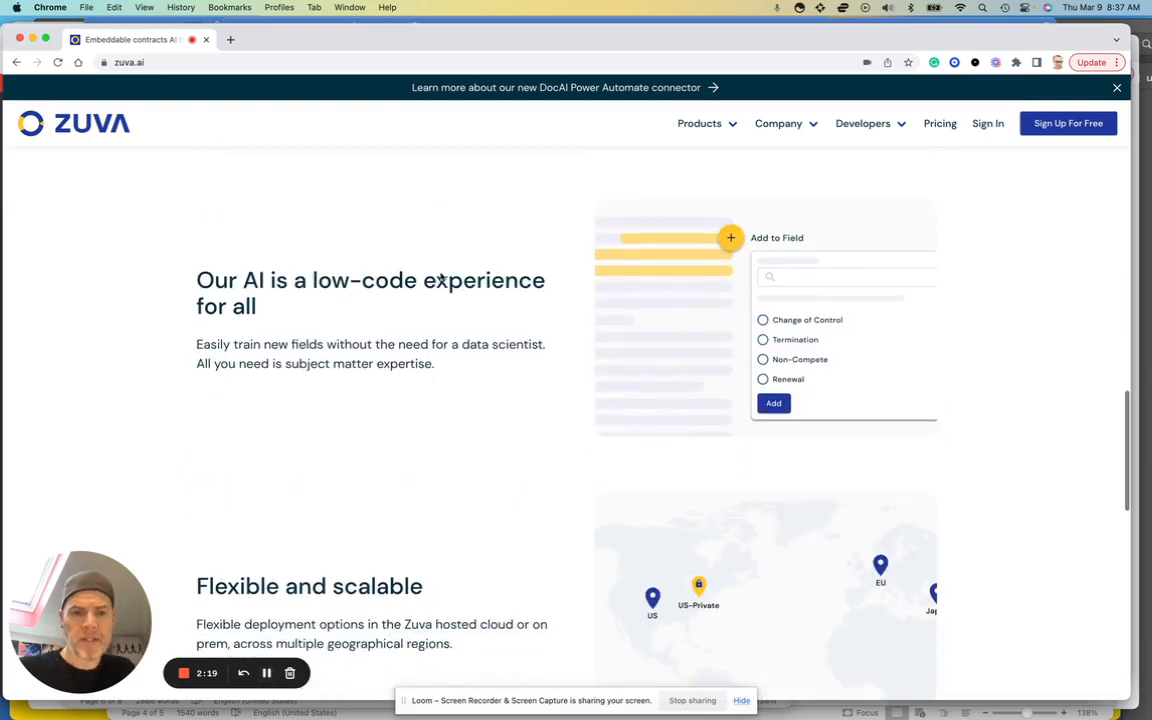
pyautogui.scroll(-3)
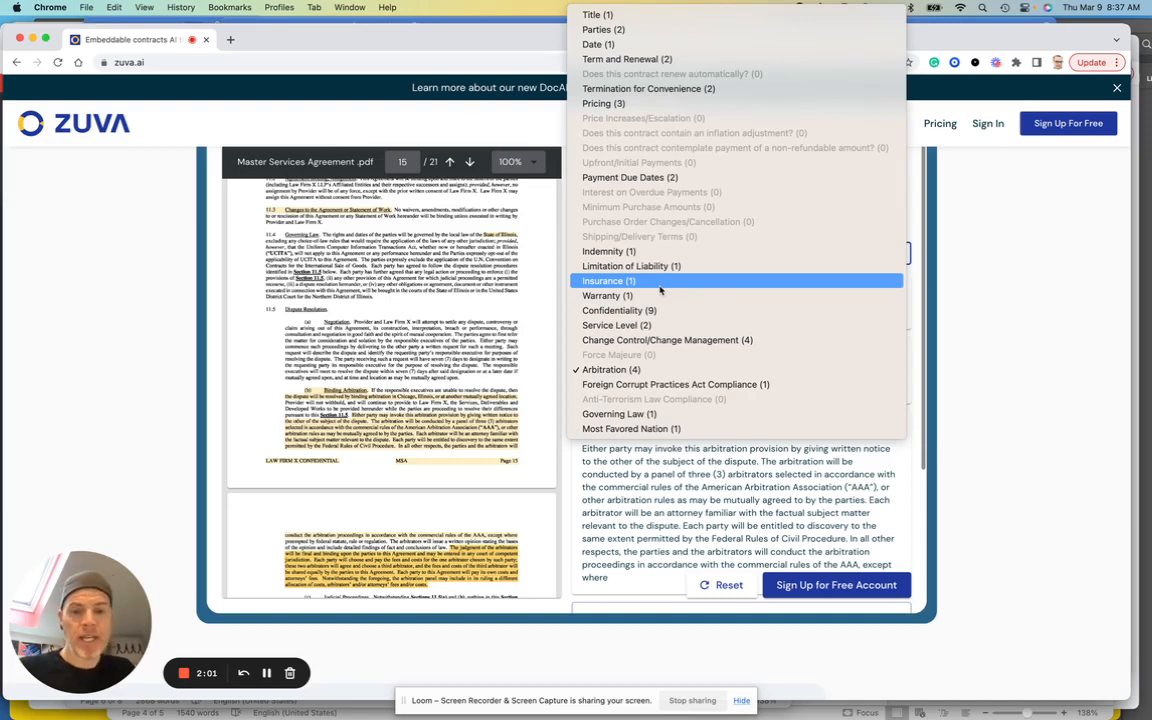
pyautogui.moveTo(682, 340)
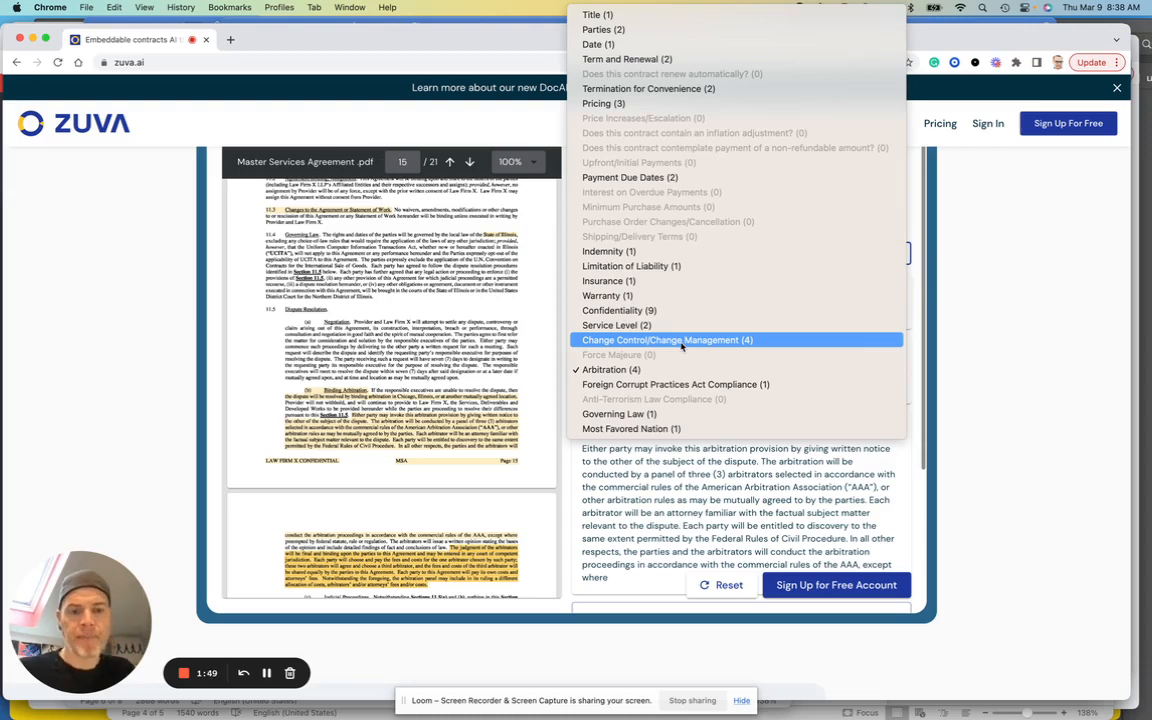
pyautogui.moveTo(698, 344)
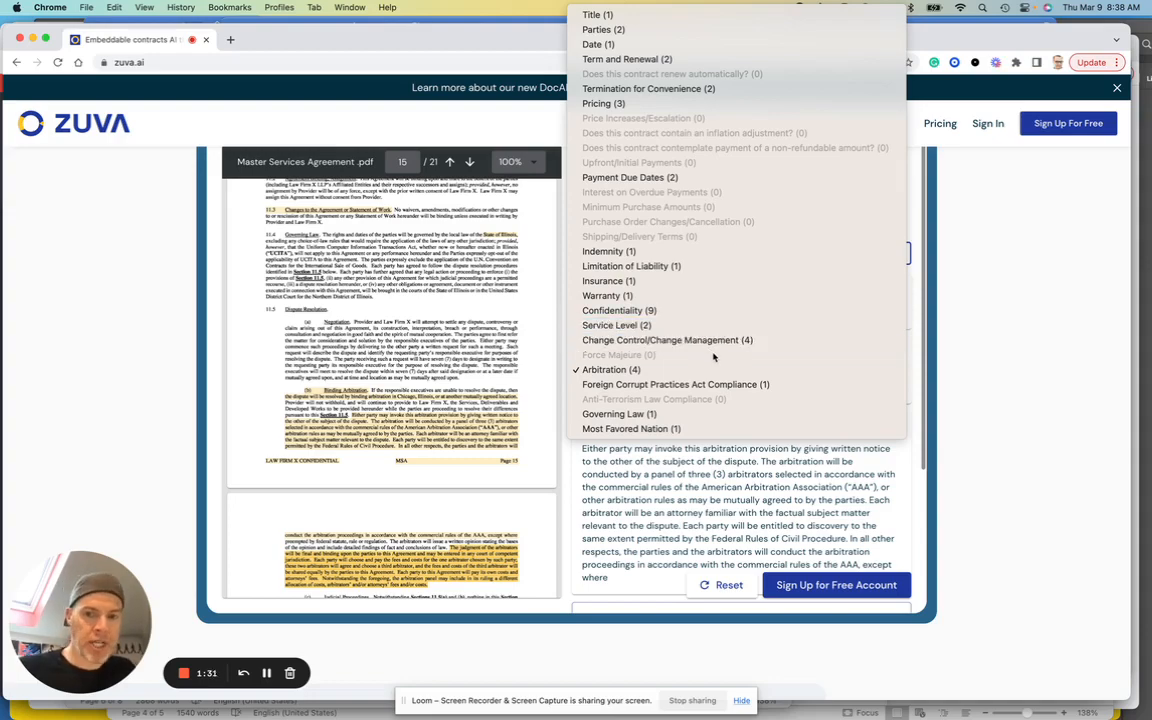
# View the Termination for Convenience field's two passages from pages 5 and 6.
pyautogui.click(676, 88)
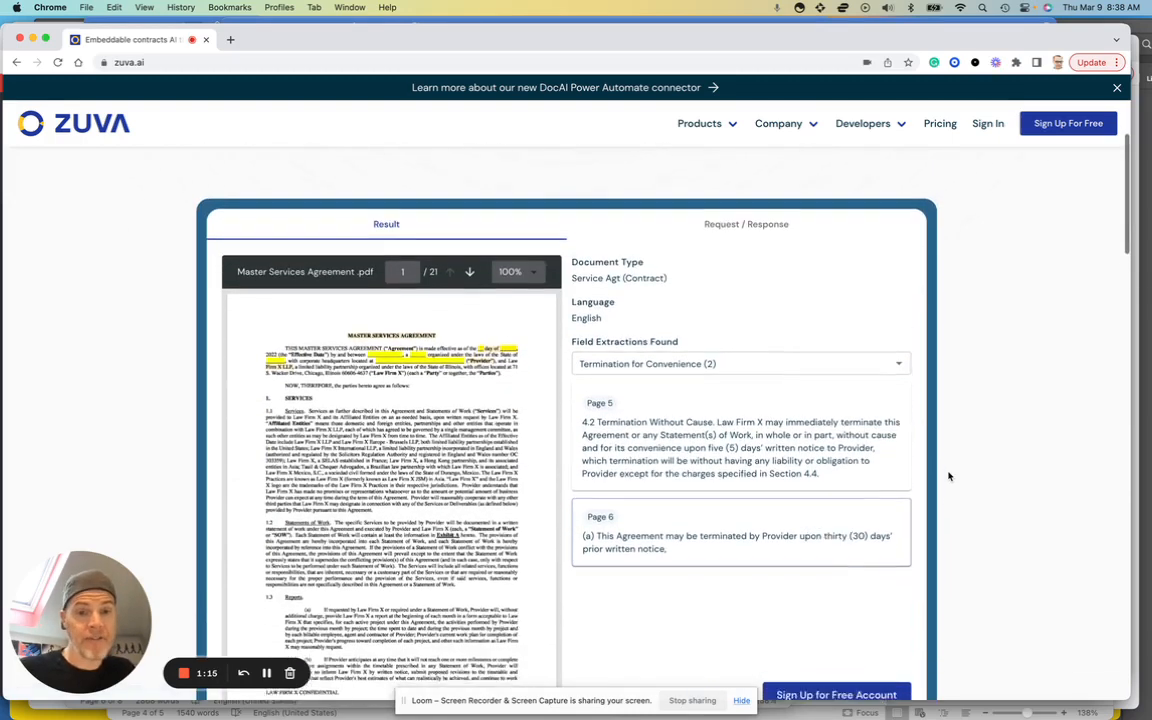
pyautogui.scroll(-3)
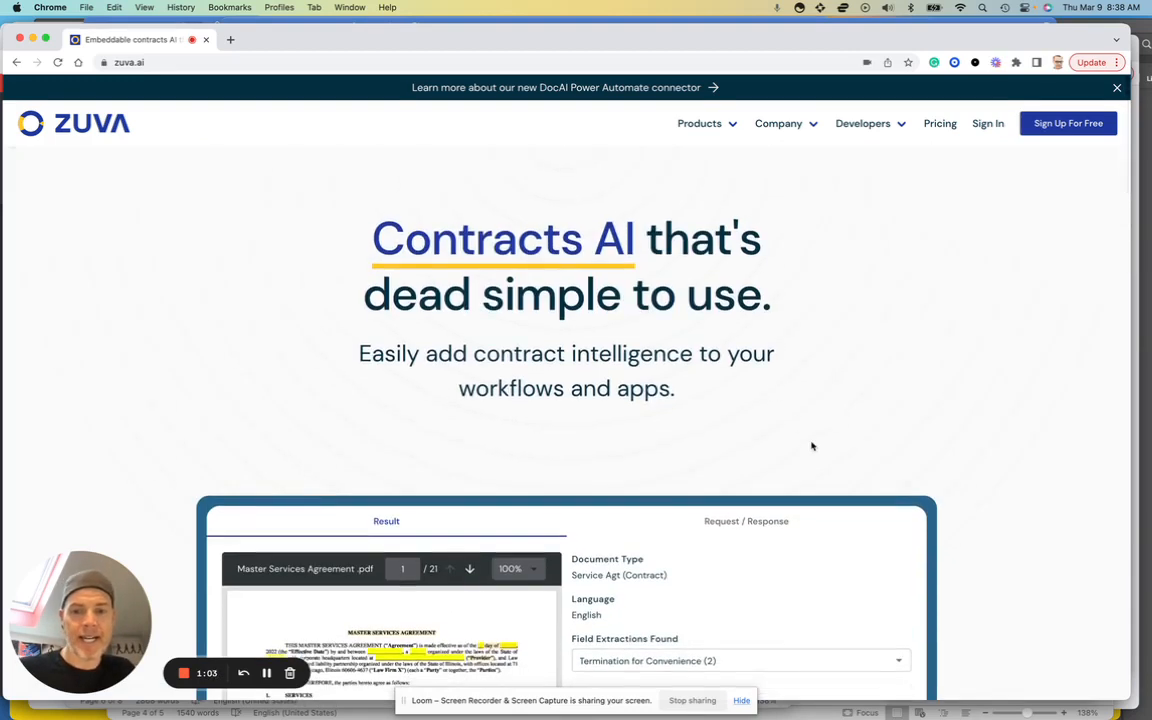
pyautogui.moveTo(802, 438)
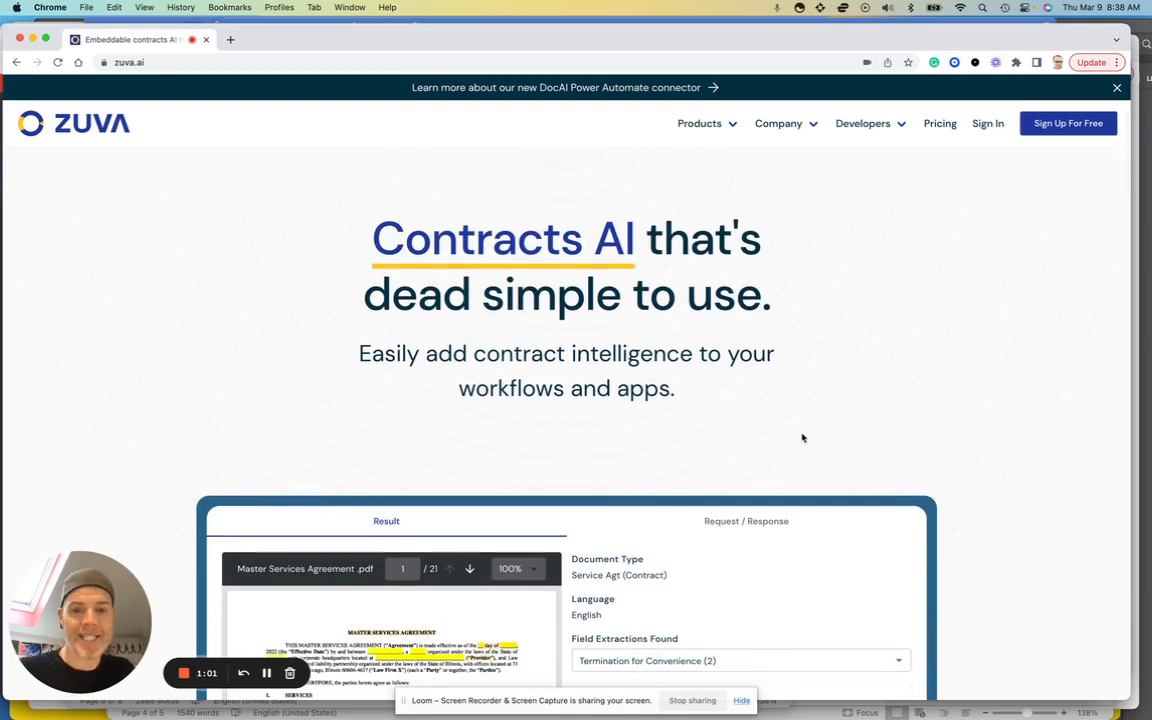
pyautogui.moveTo(810, 430)
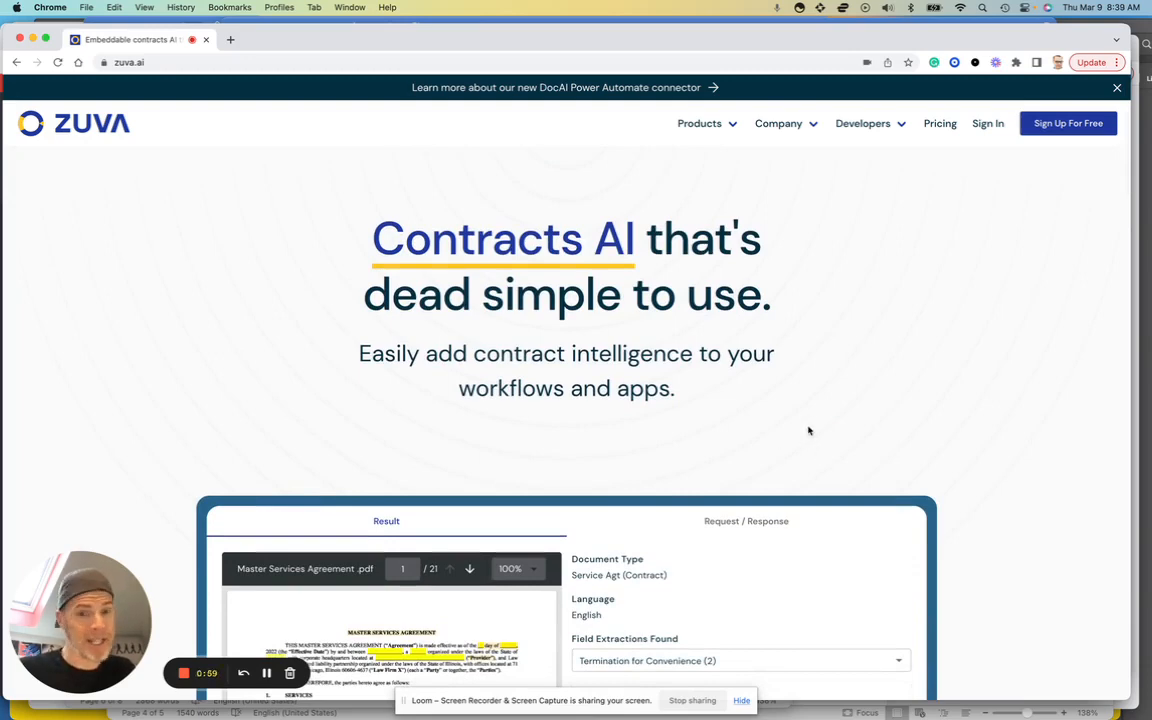
pyautogui.scroll(-3)
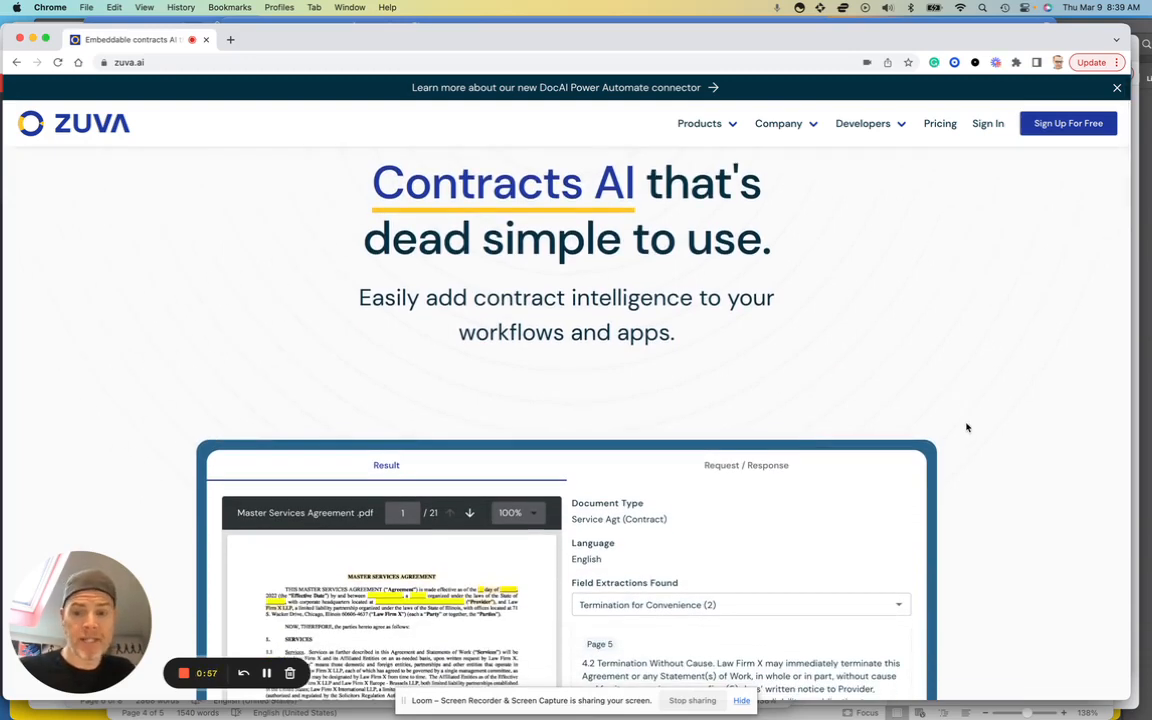
pyautogui.scroll(-3)
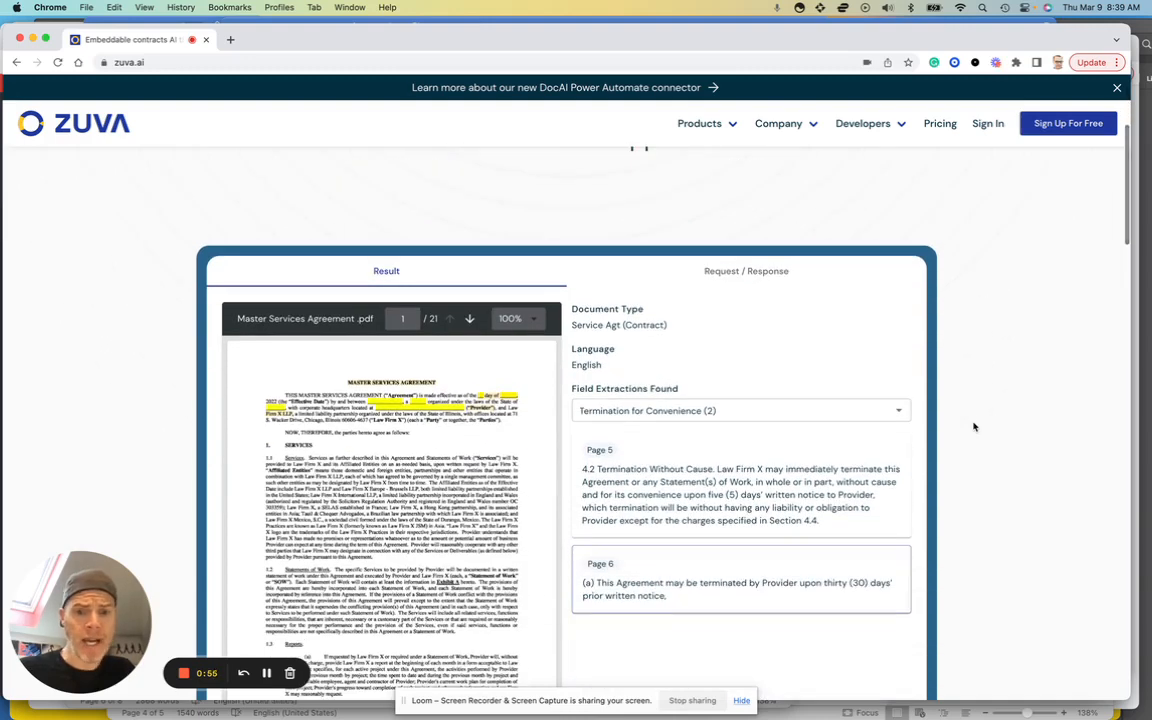